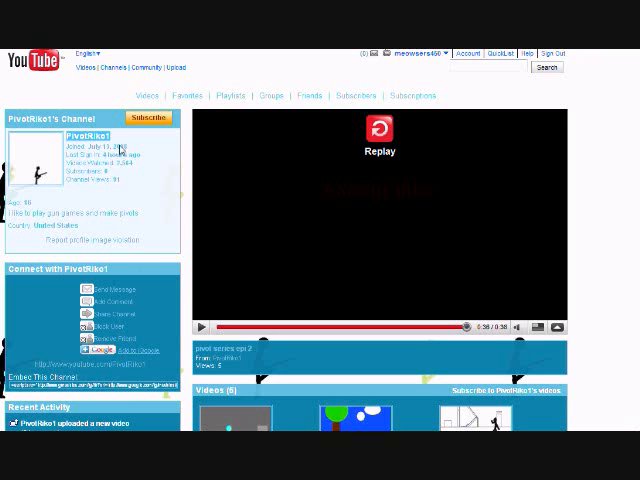
mouse_move(168, 229)
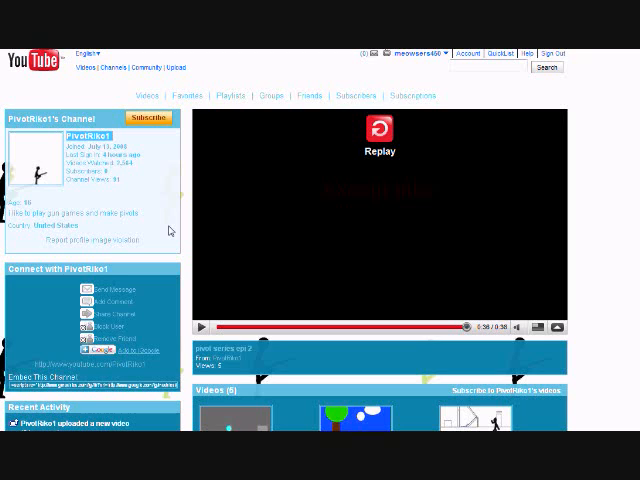
mouse_move(169, 228)
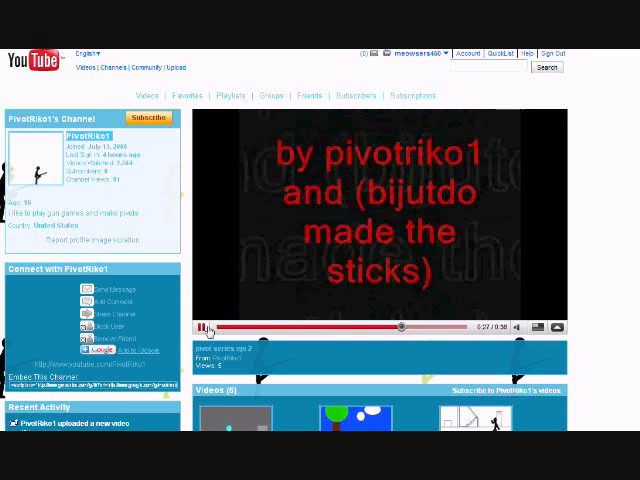
- Scroll the channel page past Videos and Favorites to Friends and Channel Comments
scroll(down, 3)
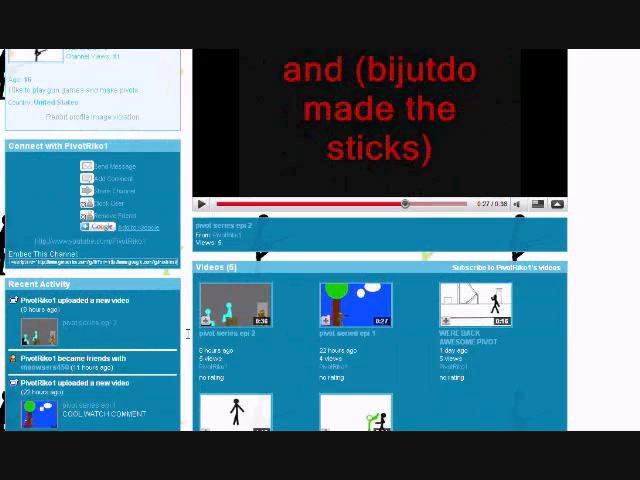
scroll(down, 3)
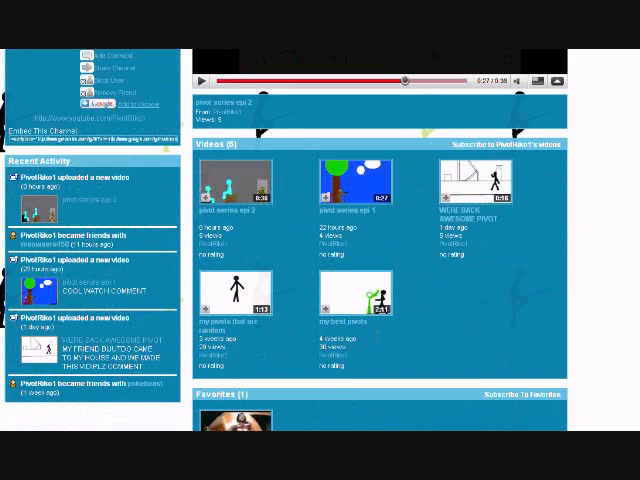
scroll(down, 3)
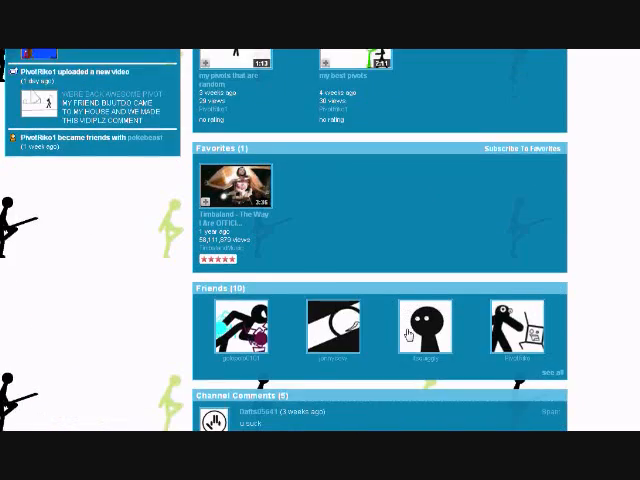
scroll(down, 3)
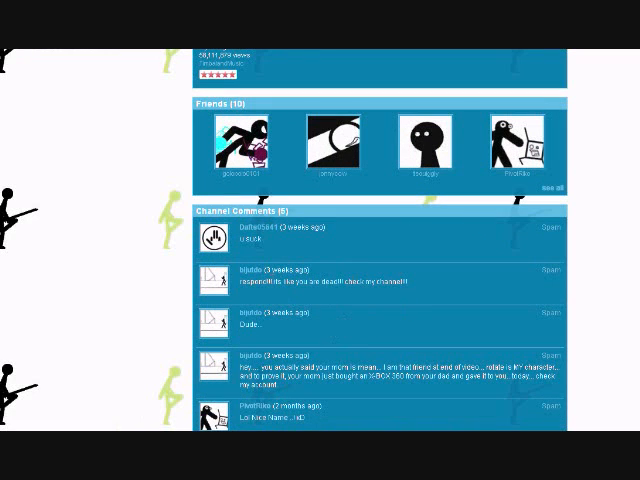
mouse_move(336, 326)
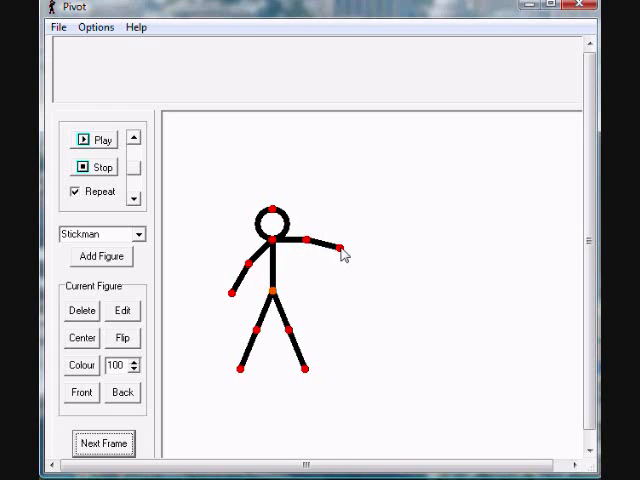
- Delete the default stickman figure and start loading a saved figure file
drag(345, 247, 335, 236)
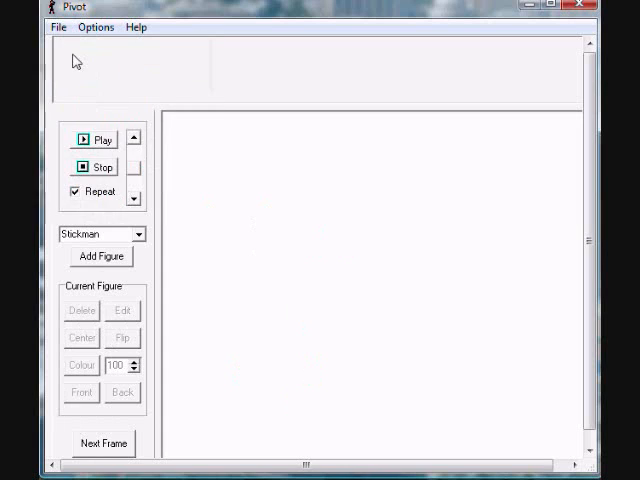
click(58, 27)
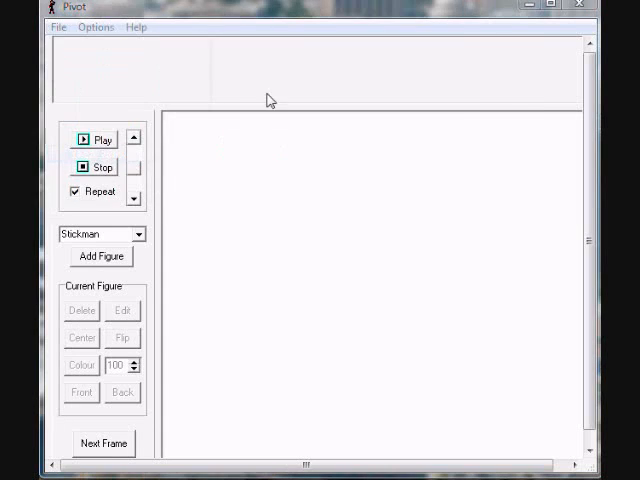
click(101, 256)
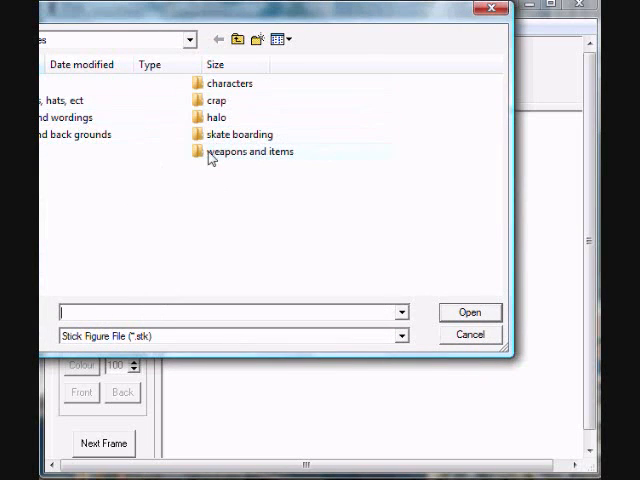
- Load dott(small) from the weapons and items folder and drag it higher
double_click(250, 151)
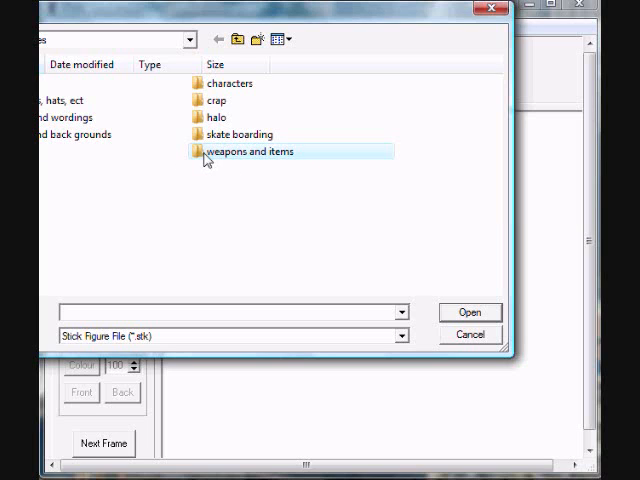
double_click(255, 151)
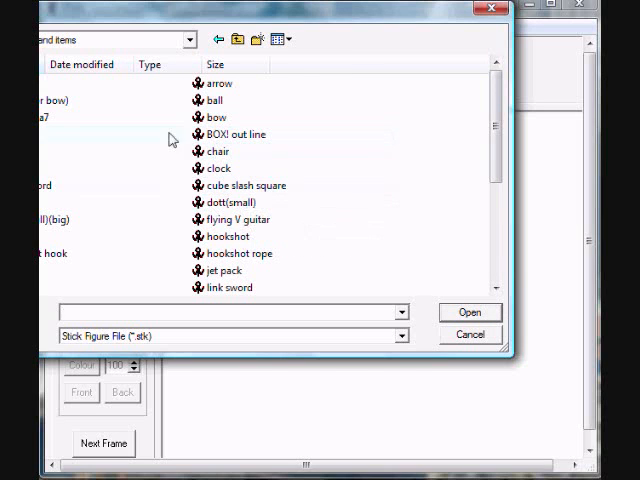
mouse_move(45, 243)
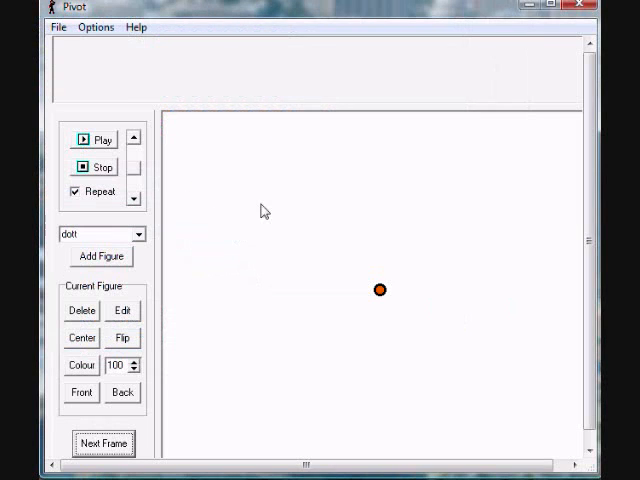
drag(378, 290, 268, 177)
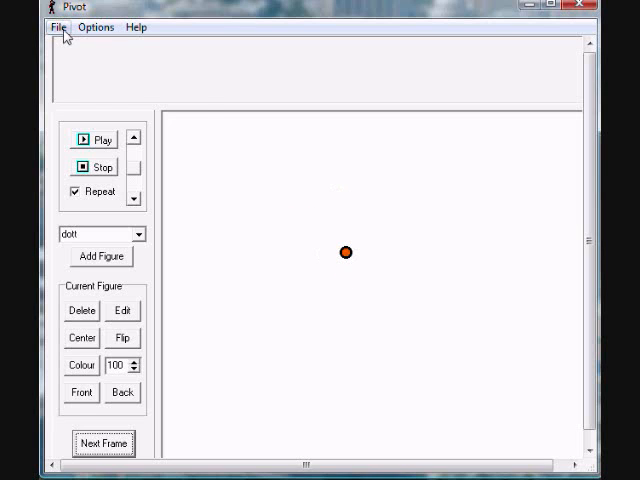
click(57, 27)
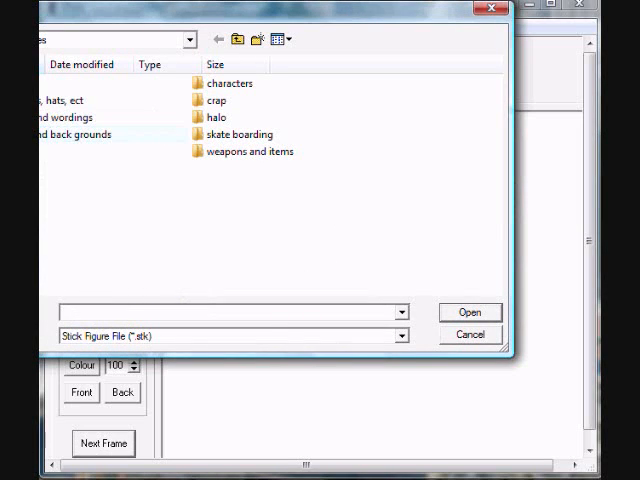
- Load the awsome ground figure from the back grounds folder
click(75, 134)
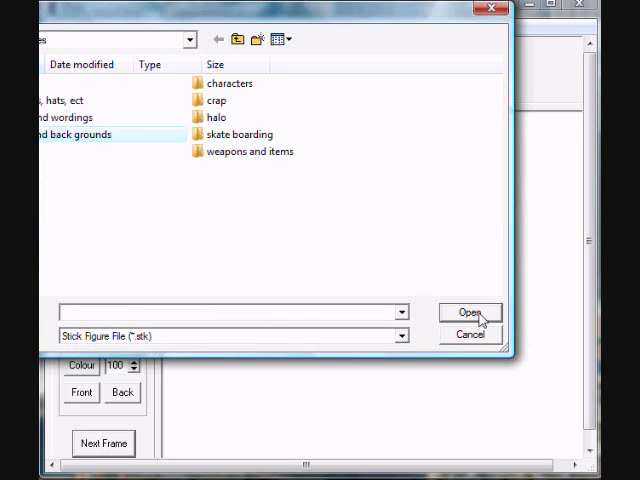
double_click(70, 134)
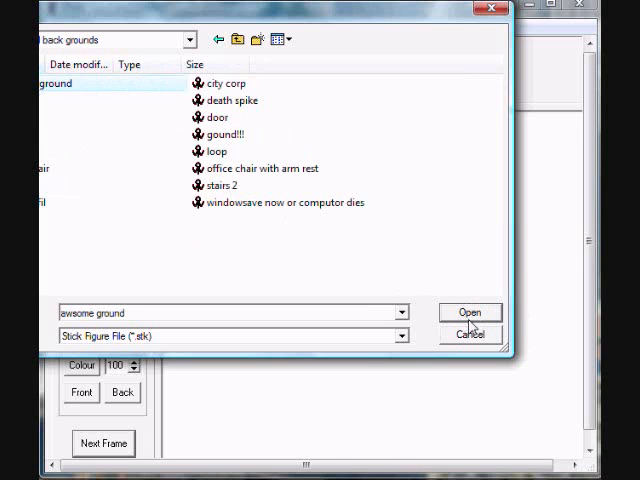
click(469, 312)
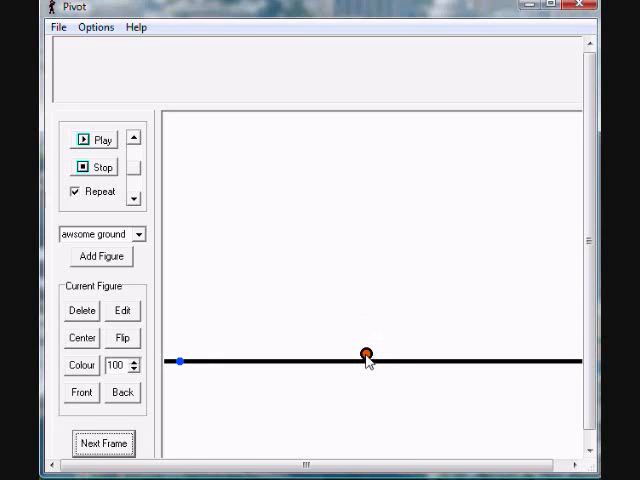
- Lift the dot well above the ground line and save several frames
drag(365, 354, 365, 243)
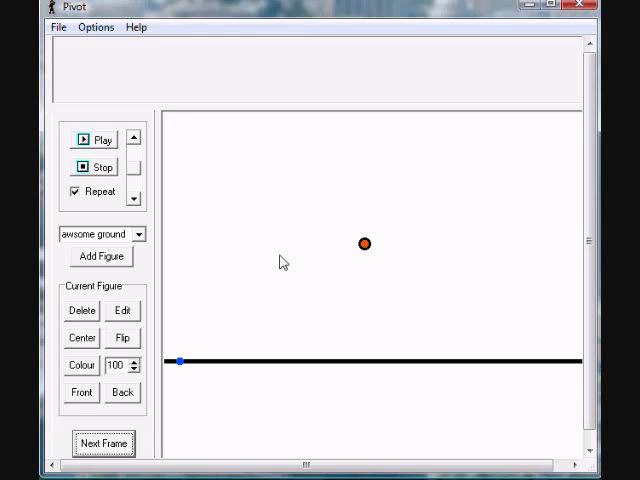
mouse_move(155, 354)
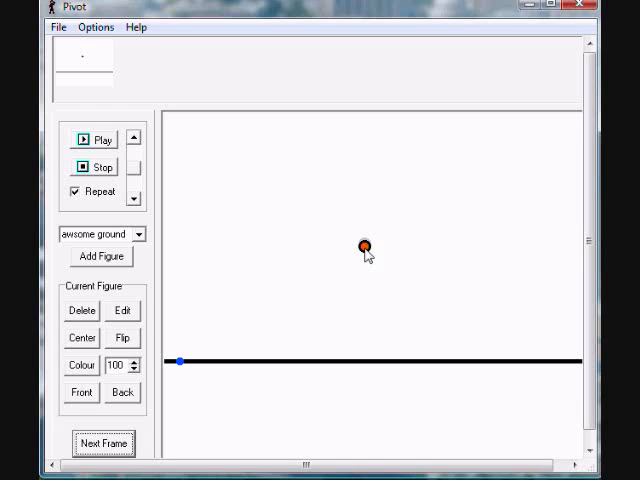
click(103, 442)
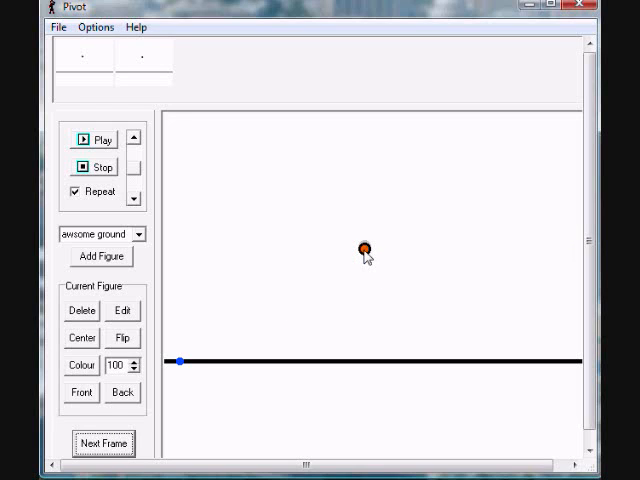
click(103, 442)
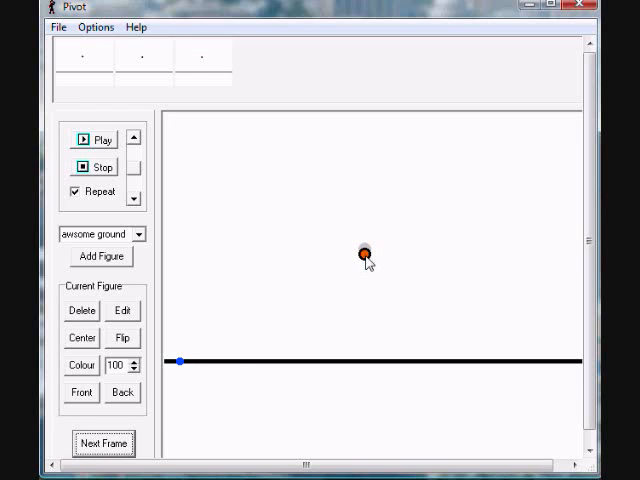
click(104, 443)
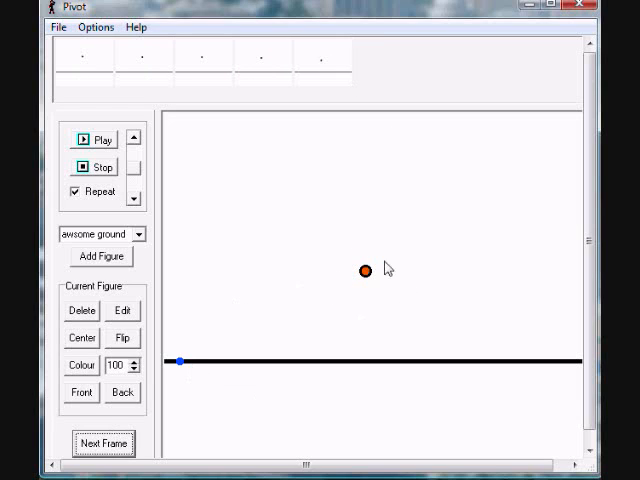
- Lower the dot onto the ground line, saving frames as it lands and rises
drag(367, 272, 364, 296)
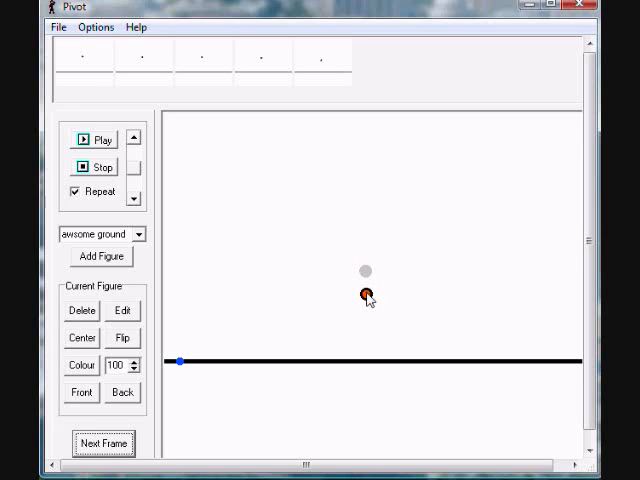
click(103, 442)
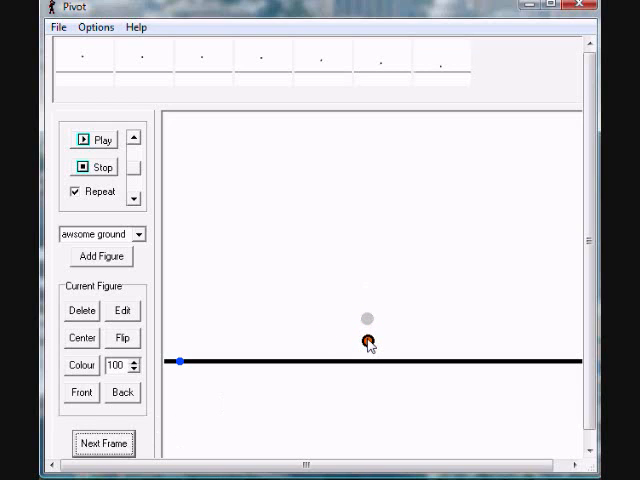
click(104, 443)
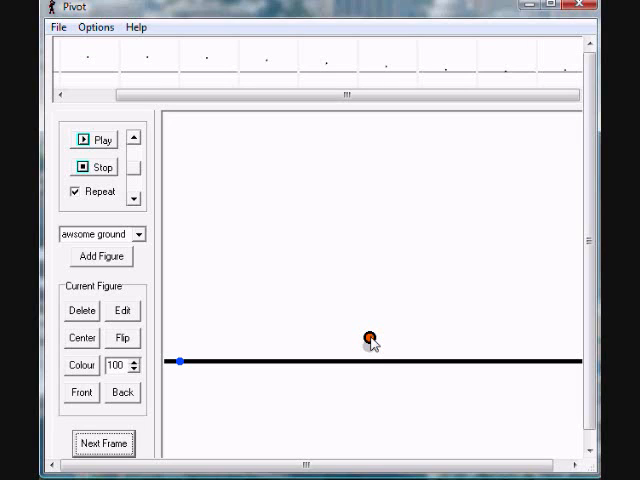
click(103, 443)
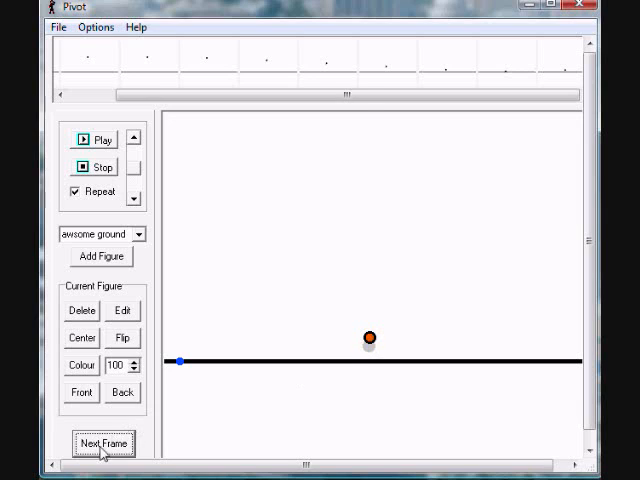
click(103, 443)
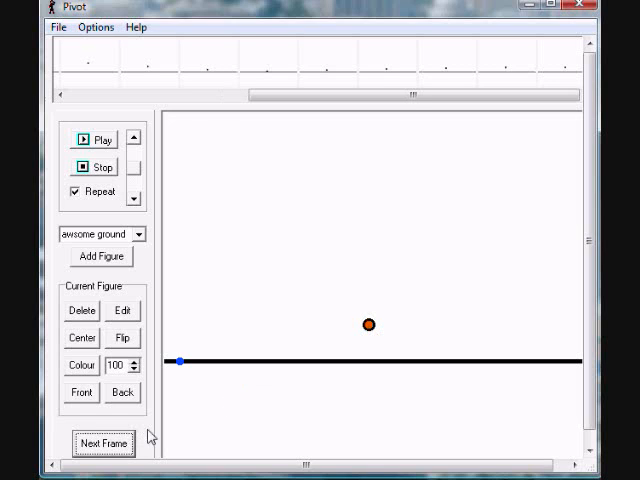
click(88, 139)
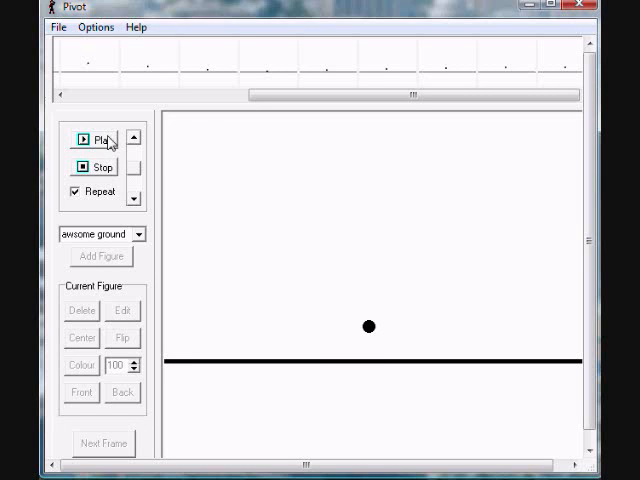
click(98, 139)
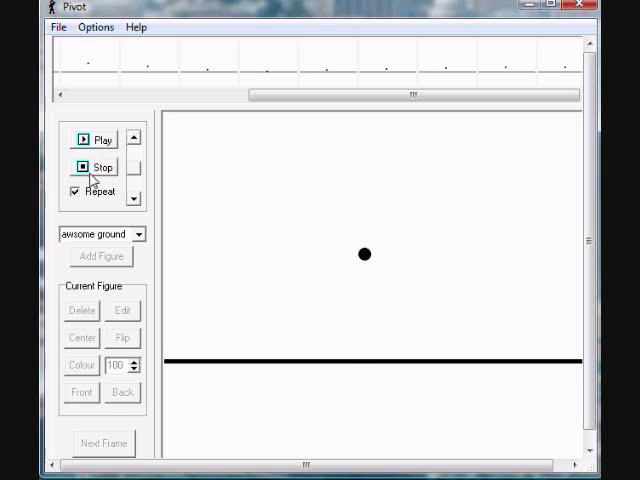
click(96, 139)
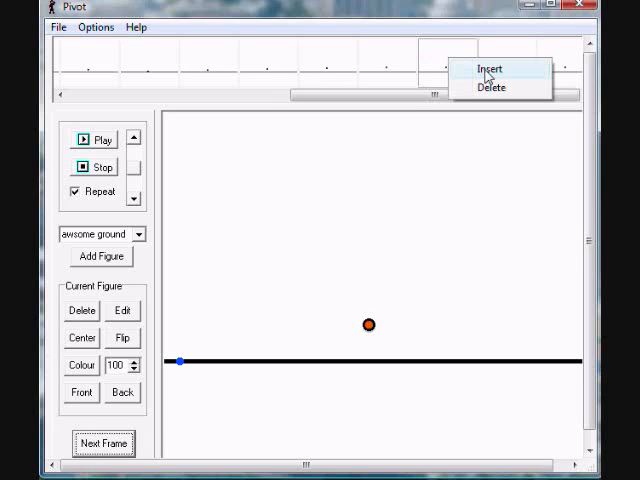
- Insert a new frame from the timeline frame options and jump to the last frame
click(488, 68)
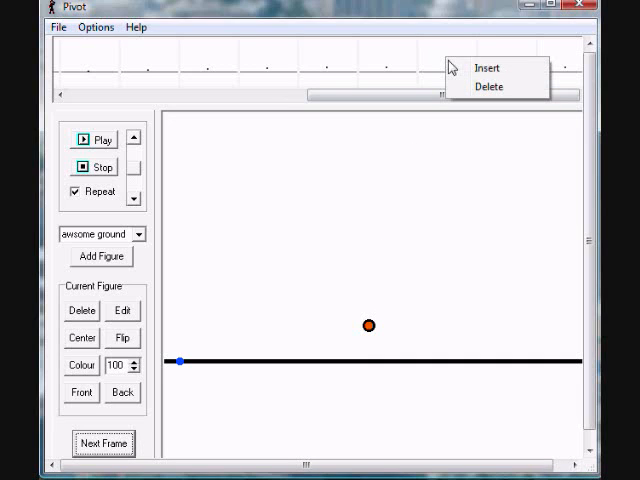
click(487, 68)
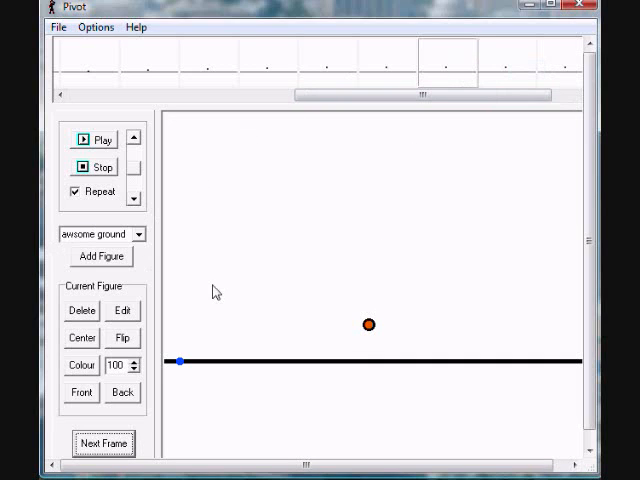
click(97, 139)
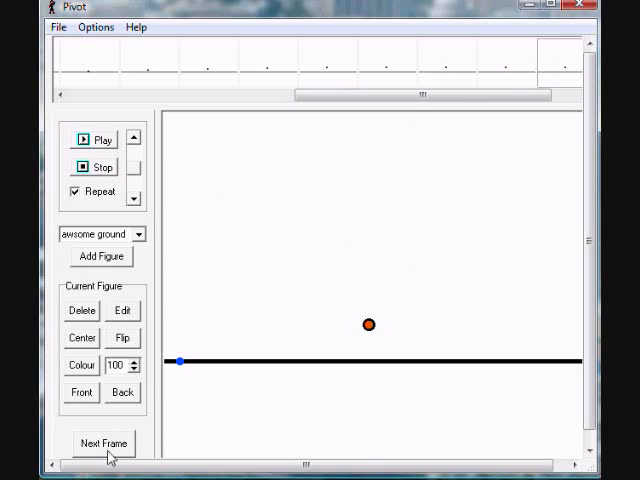
- Add frames of the dot dropping back onto the ground in small bounces
click(103, 443)
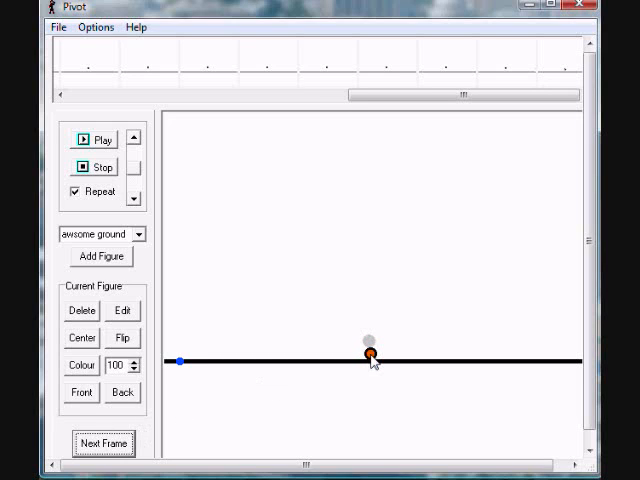
mouse_move(155, 430)
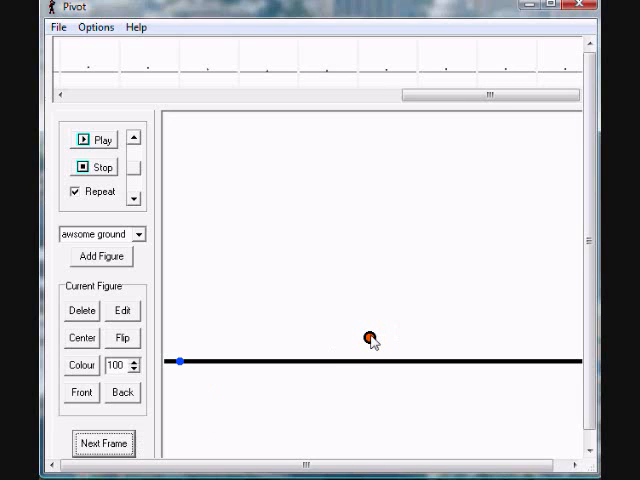
mouse_move(228, 412)
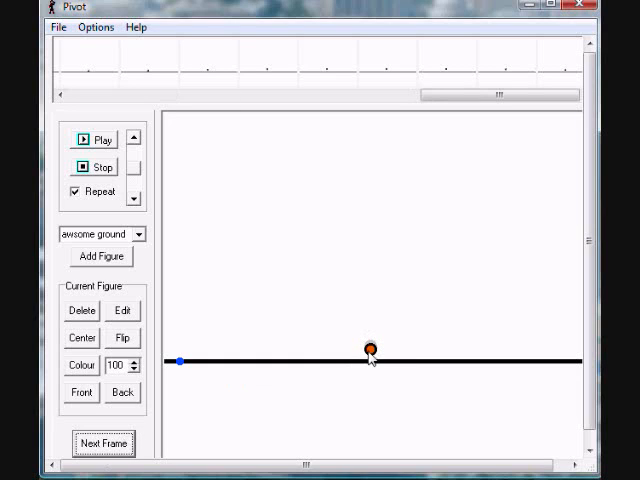
click(103, 443)
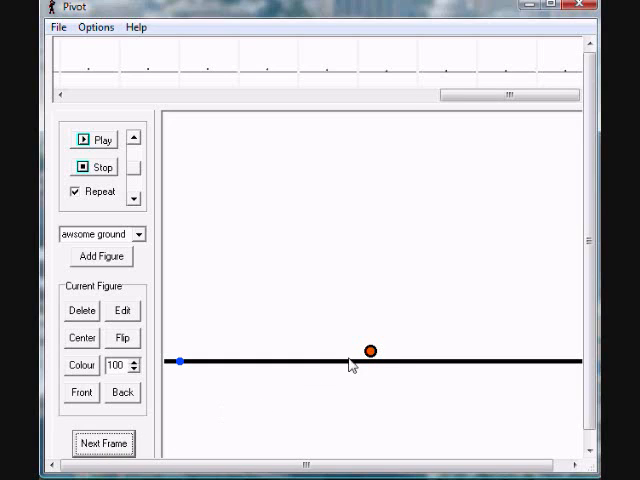
mouse_move(363, 368)
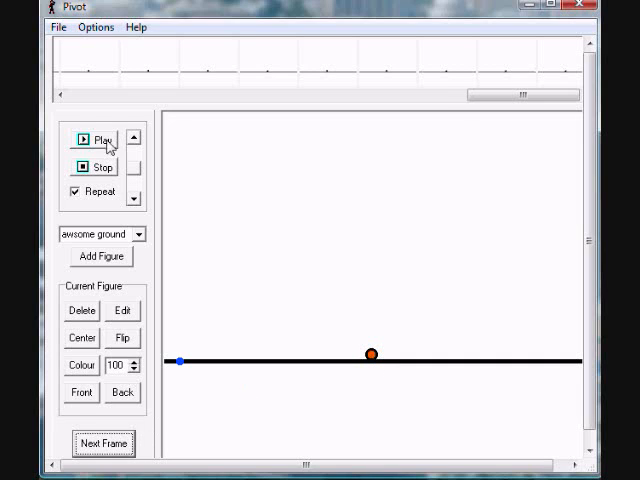
click(96, 138)
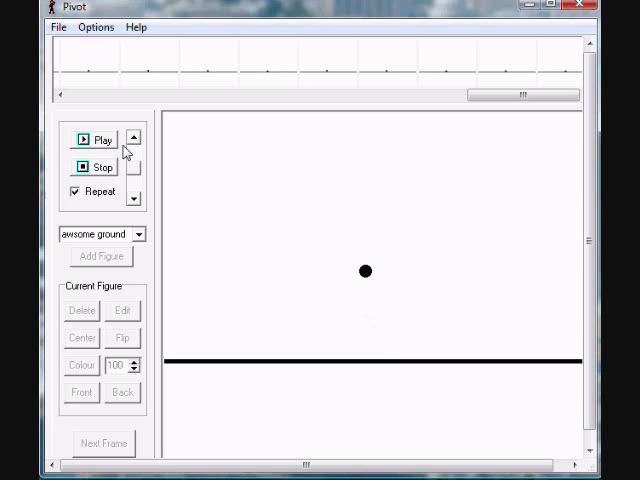
click(95, 138)
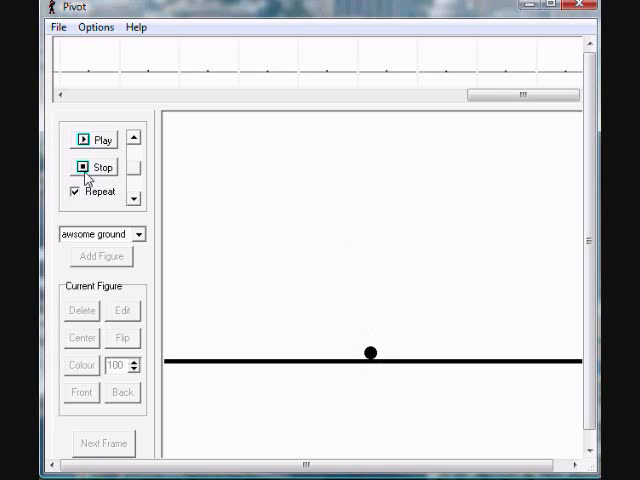